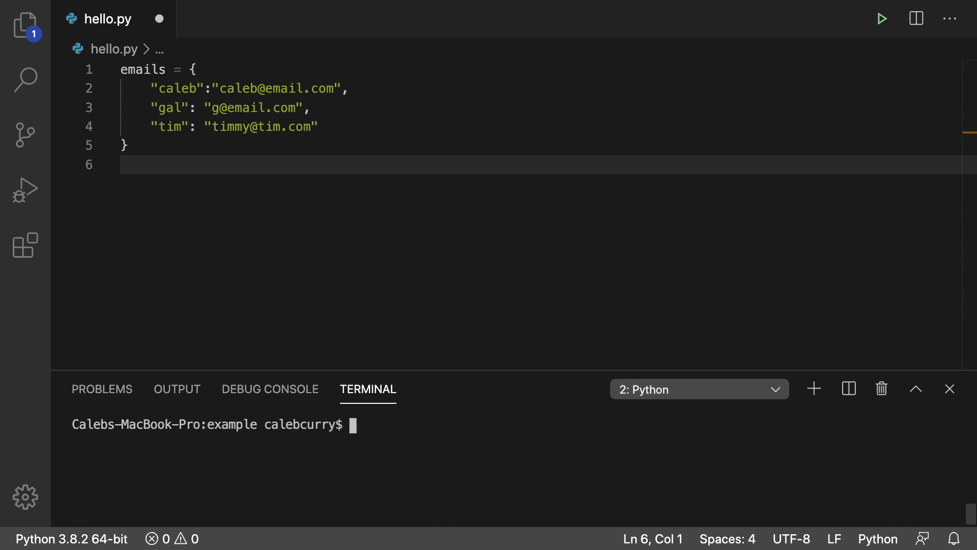
{"action": "mouse_move", "coordinate": [319, 225]}
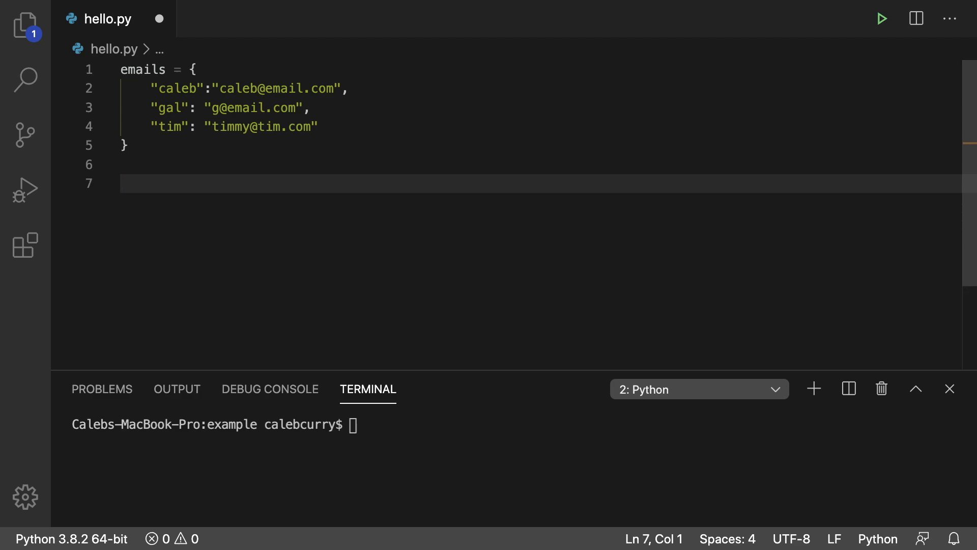
- Index the emails dictionary with emails[0] on line 7 and run hello.py, raising KeyError: 0
{"action": "type", "text": "emails"}
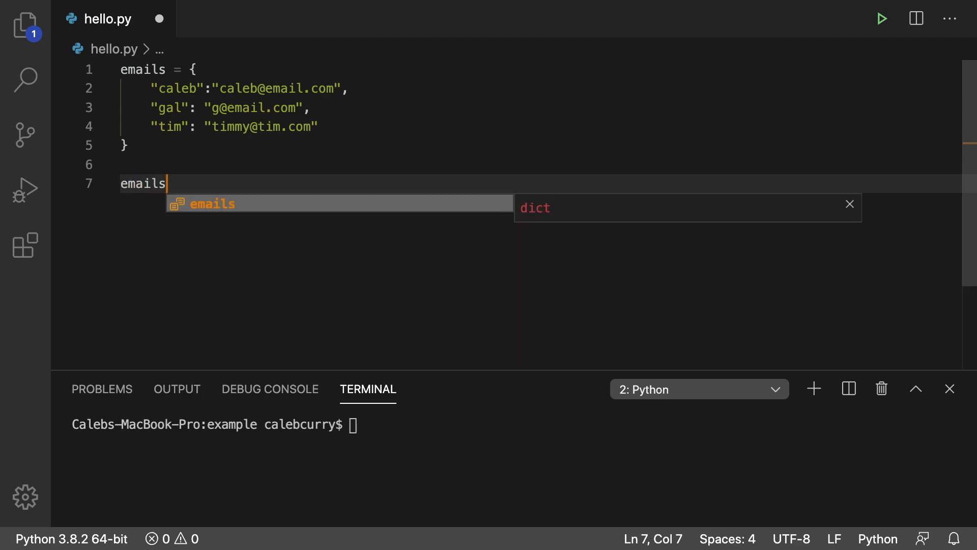
{"action": "type", "text": "[0]"}
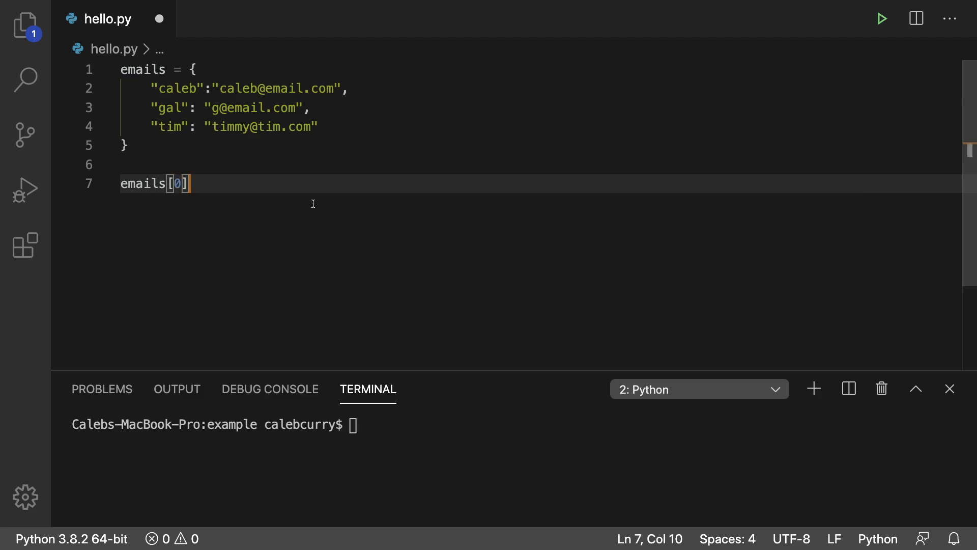
{"action": "left_click", "coordinate": [882, 18]}
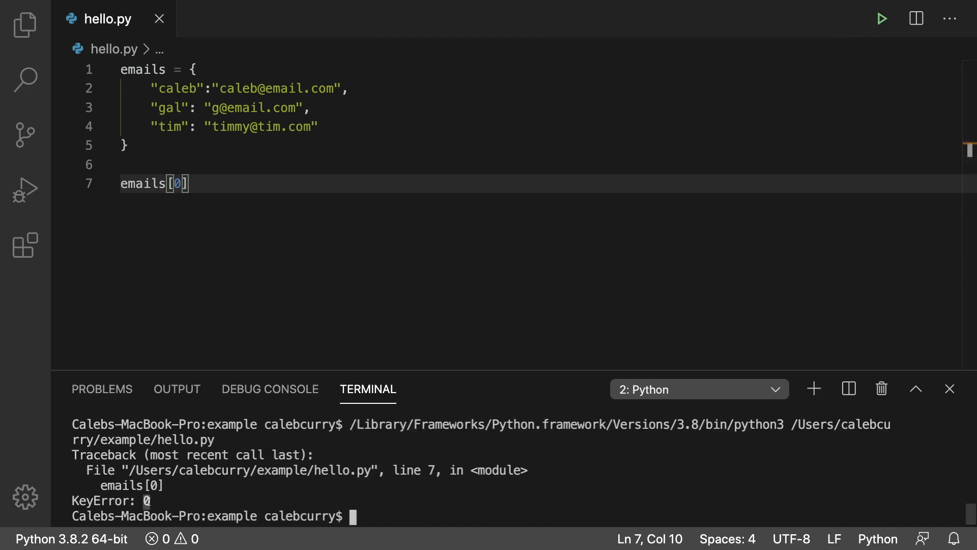
{"action": "mouse_move", "coordinate": [154, 501]}
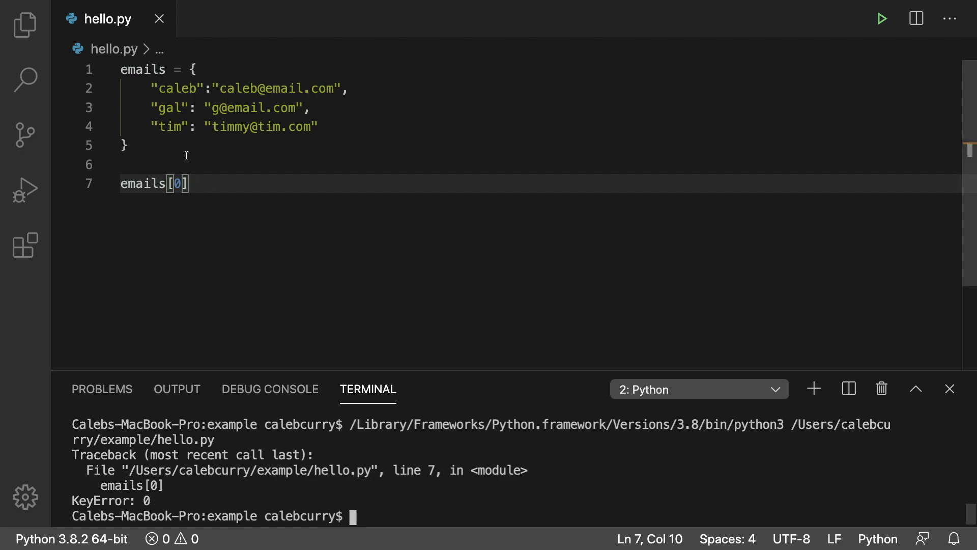
{"action": "mouse_move", "coordinate": [173, 149]}
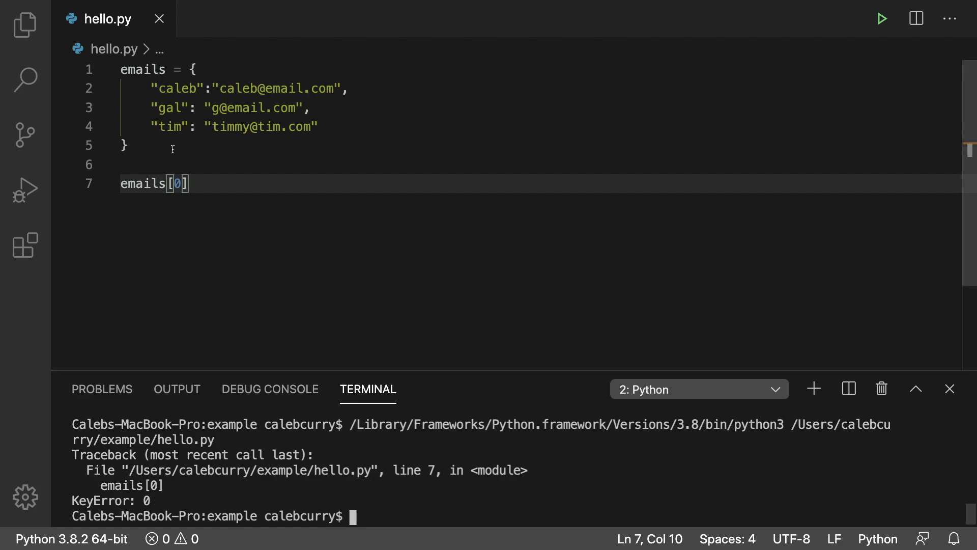
{"action": "key", "text": "Backspace"}
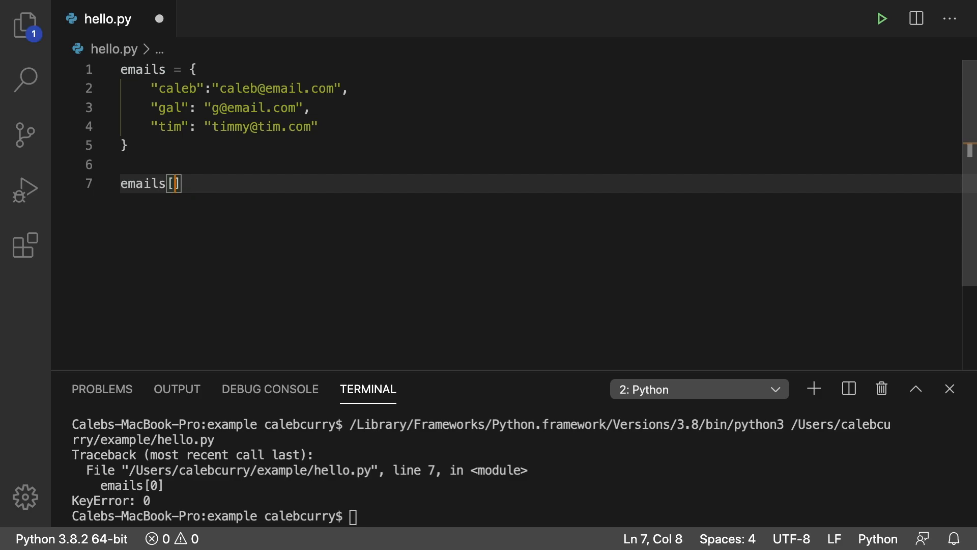
{"action": "type", "text": "\"caleb\""}
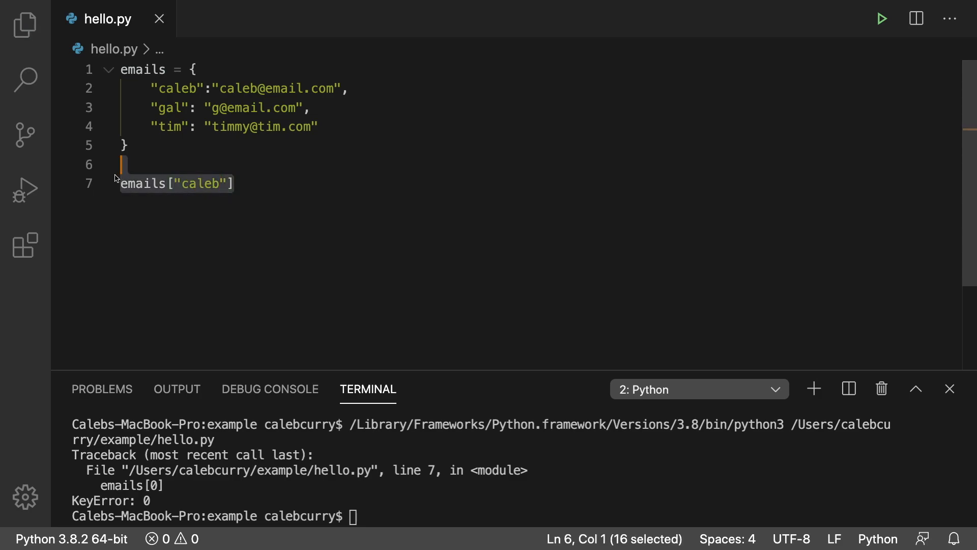
{"action": "type", "text": "("}
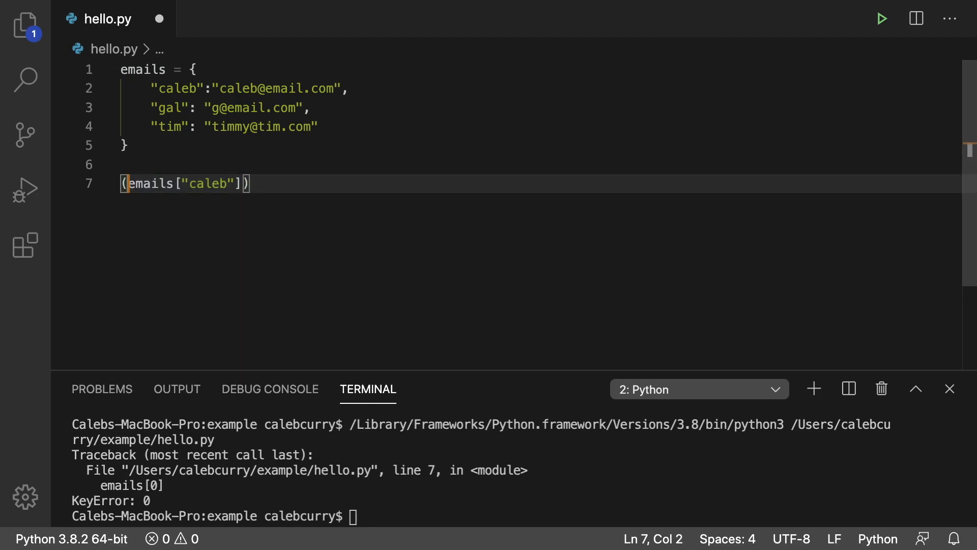
{"action": "type", "text": "print"}
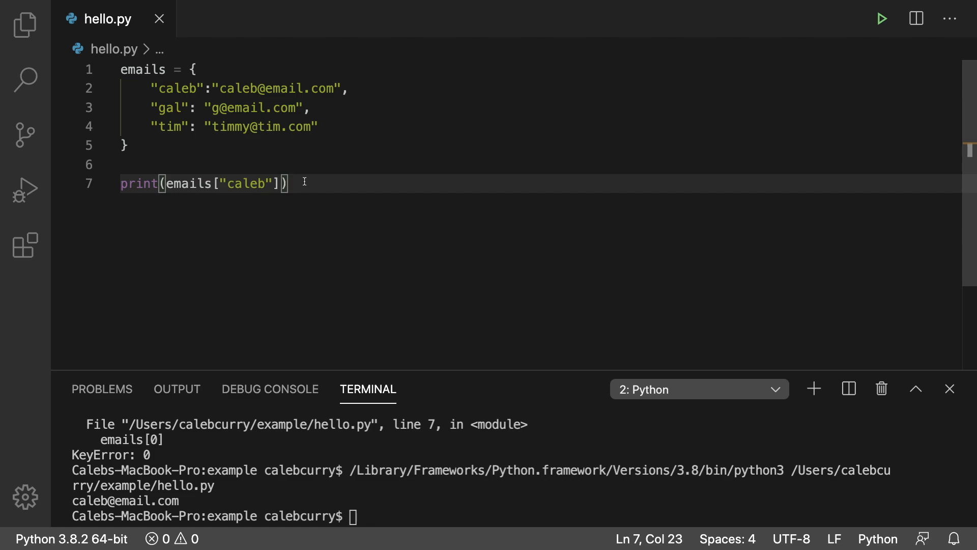
{"action": "mouse_move", "coordinate": [306, 161]}
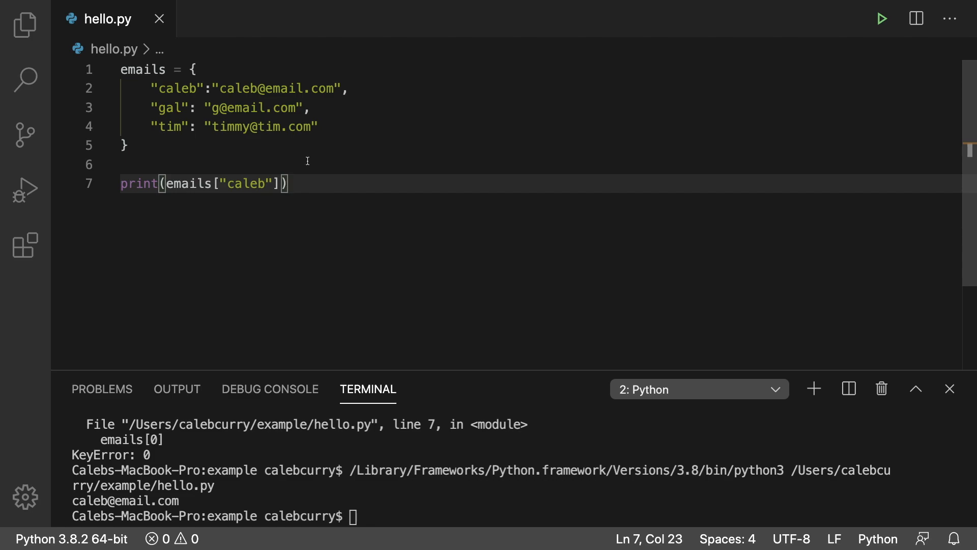
- Guard the print with if "caleb" in emails: and run the script
{"action": "key", "text": "Enter"}
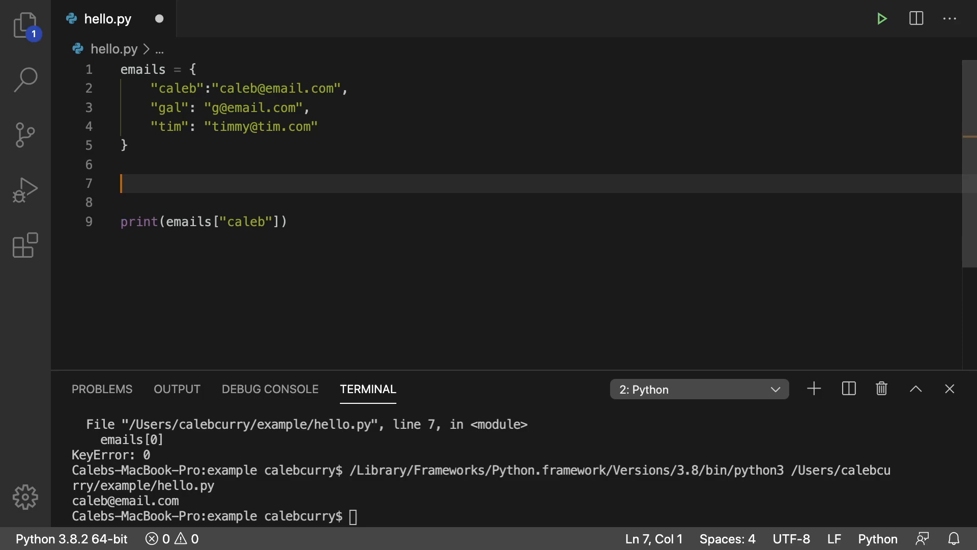
{"action": "type", "text": "if \"caleb\""}
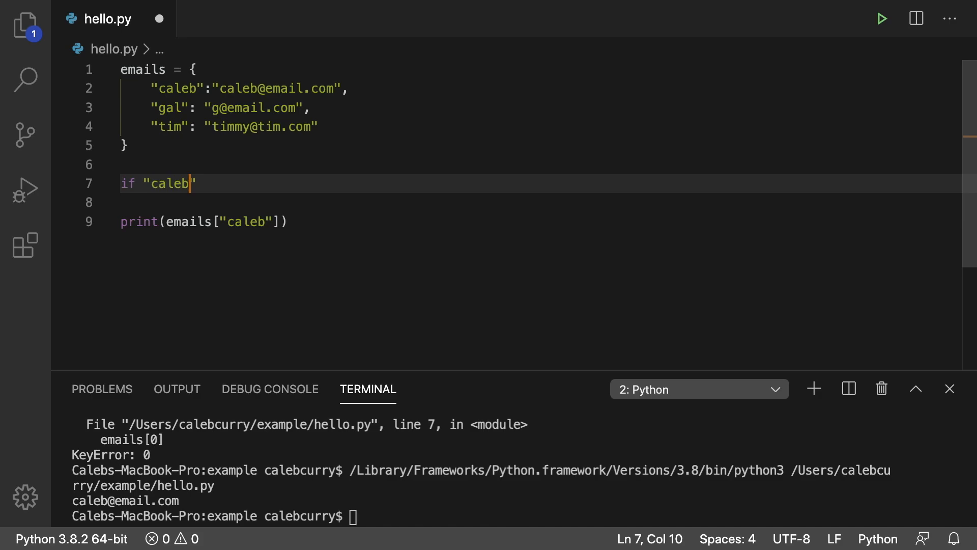
{"action": "type", "text": "in emails:"}
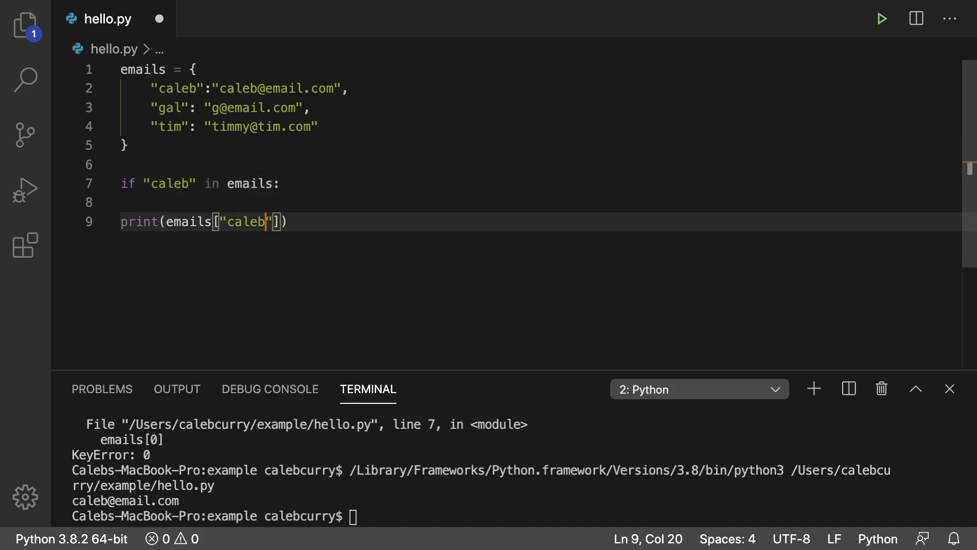
{"action": "left_click", "coordinate": [145, 222]}
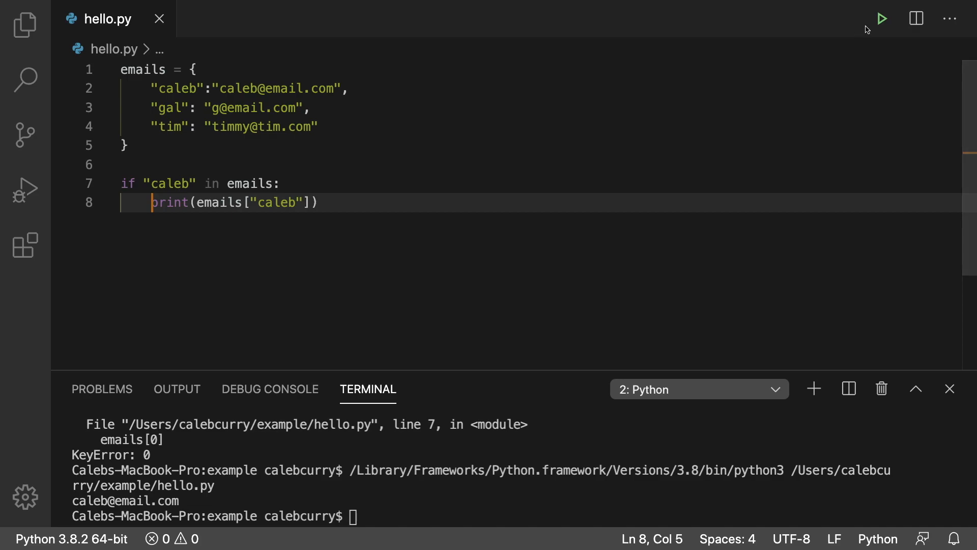
{"action": "left_click", "coordinate": [883, 18]}
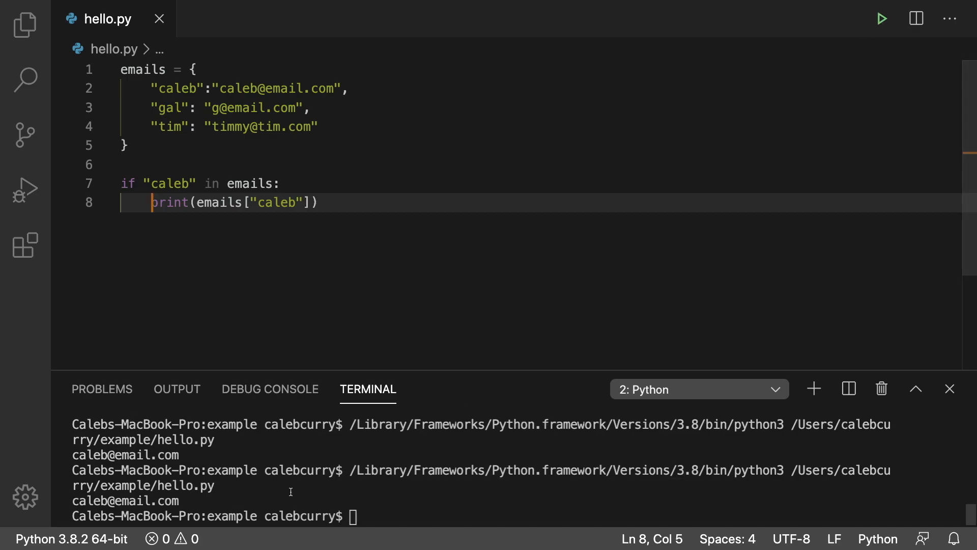
- Capitalize the key to "Caleb" in the check and lookup, then run again, printing nothing
{"action": "left_click", "coordinate": [165, 183]}
{"action": "type", "text": "C"}
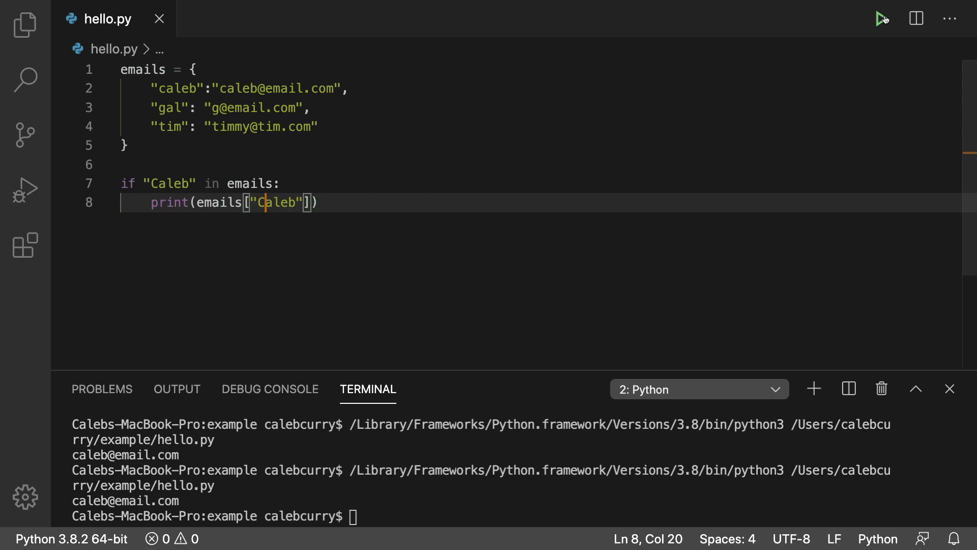
{"action": "left_click", "coordinate": [883, 18]}
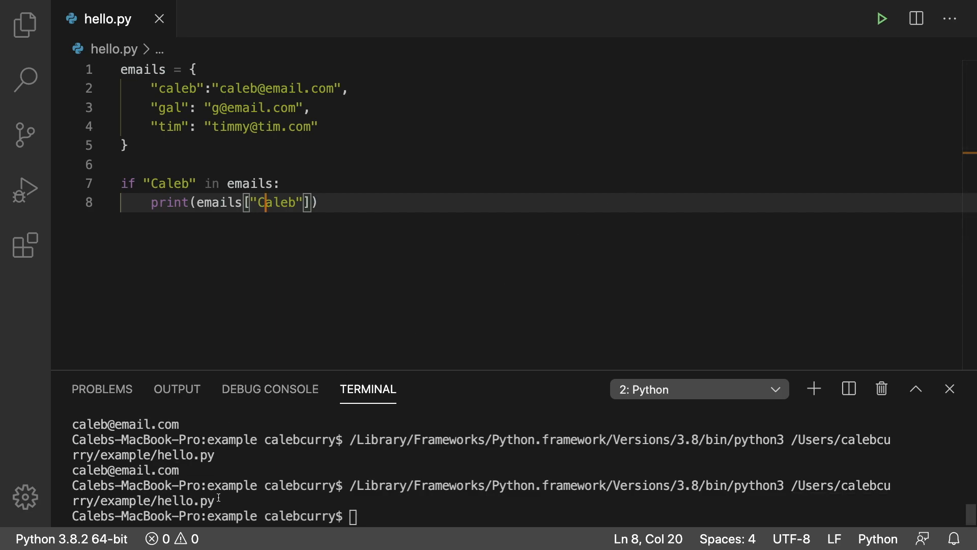
{"action": "mouse_move", "coordinate": [357, 205]}
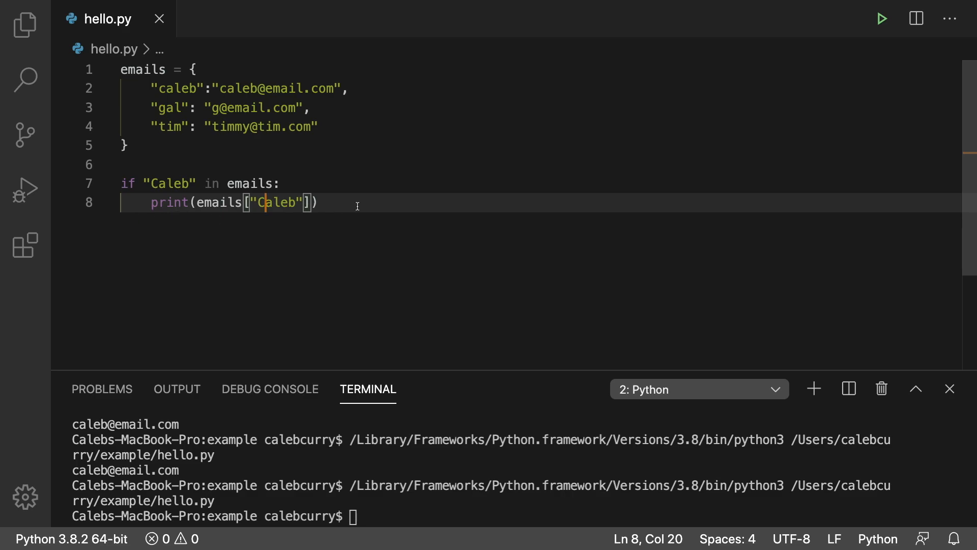
- Add an else branch that prints "not found" after the Caleb check
{"action": "key", "text": "Return"}
{"action": "type", "text": "prin"}
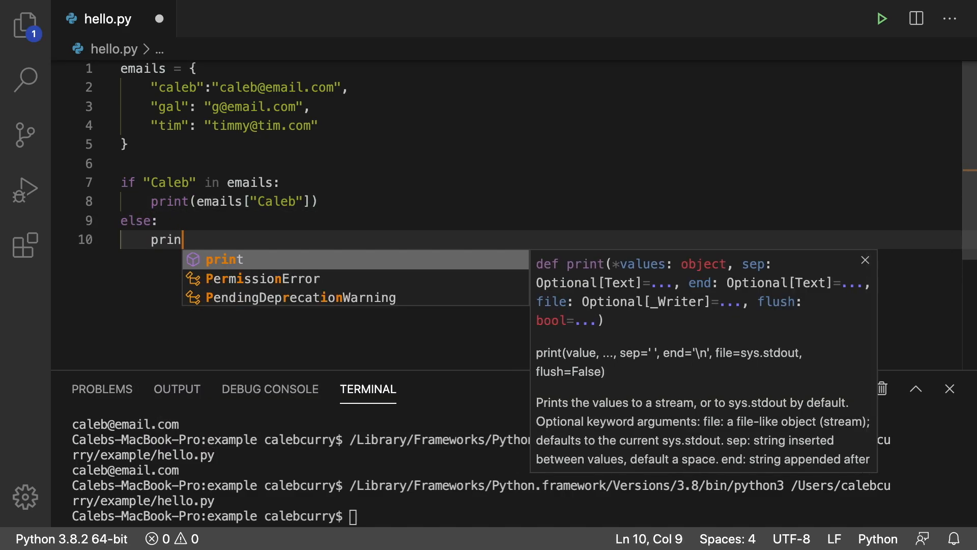
{"action": "type", "text": "t(\"not found\")"}
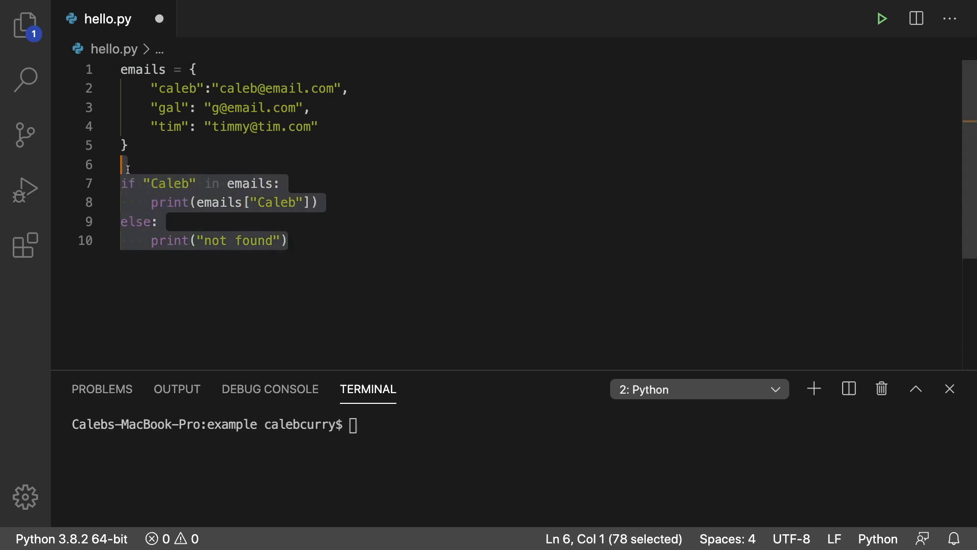
- Replace the if/else block with print(emails.get("Caleb")) and run it, printing None
{"action": "key", "text": "Delete"}
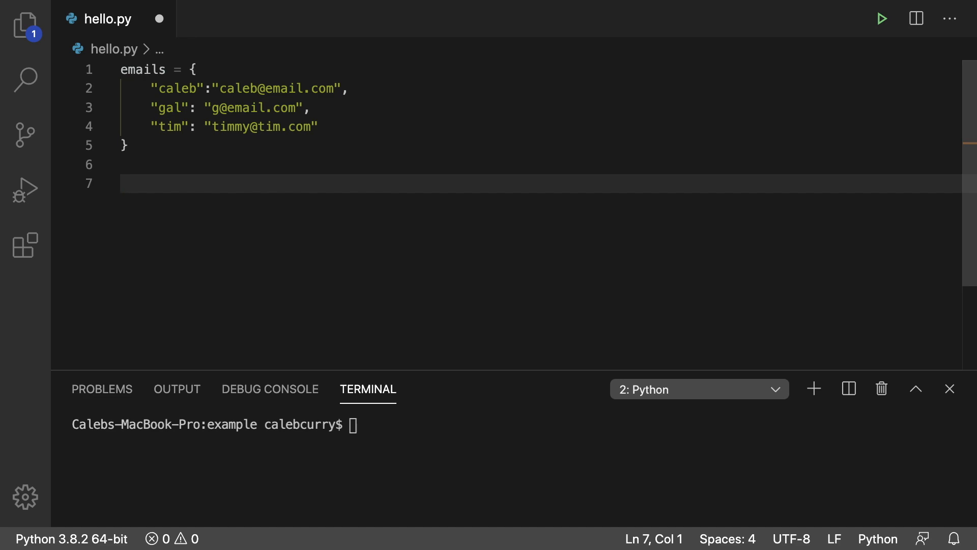
{"action": "type", "text": "emails.get("}
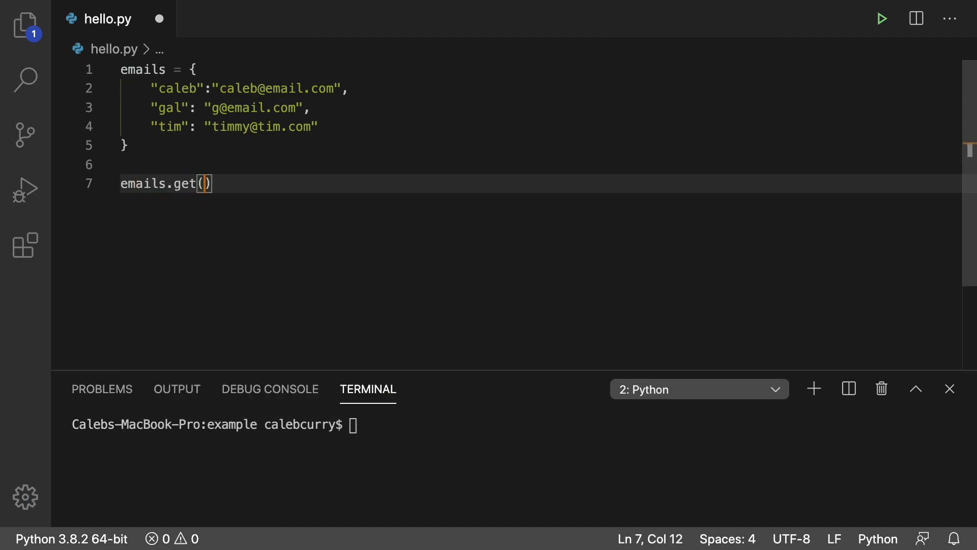
{"action": "type", "text": "\"caleb\""}
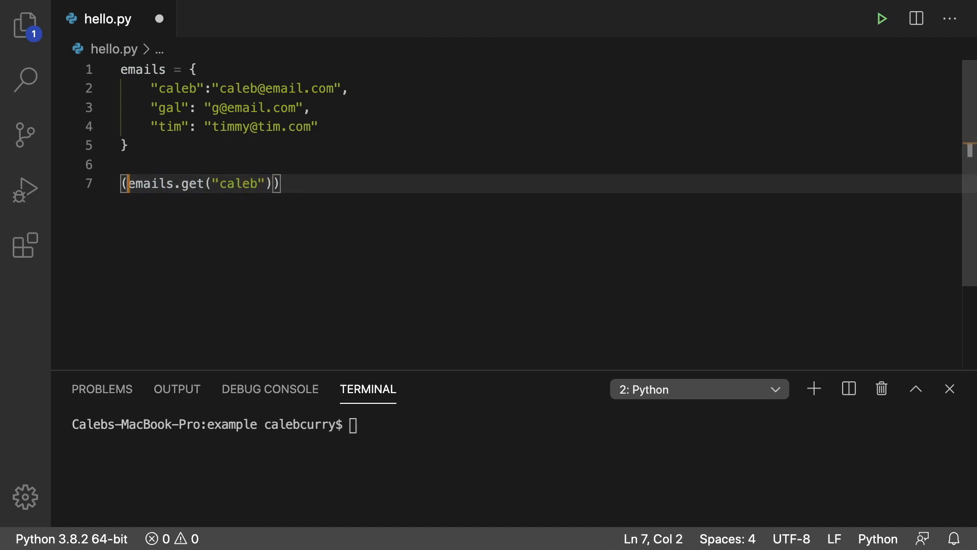
{"action": "type", "text": "print"}
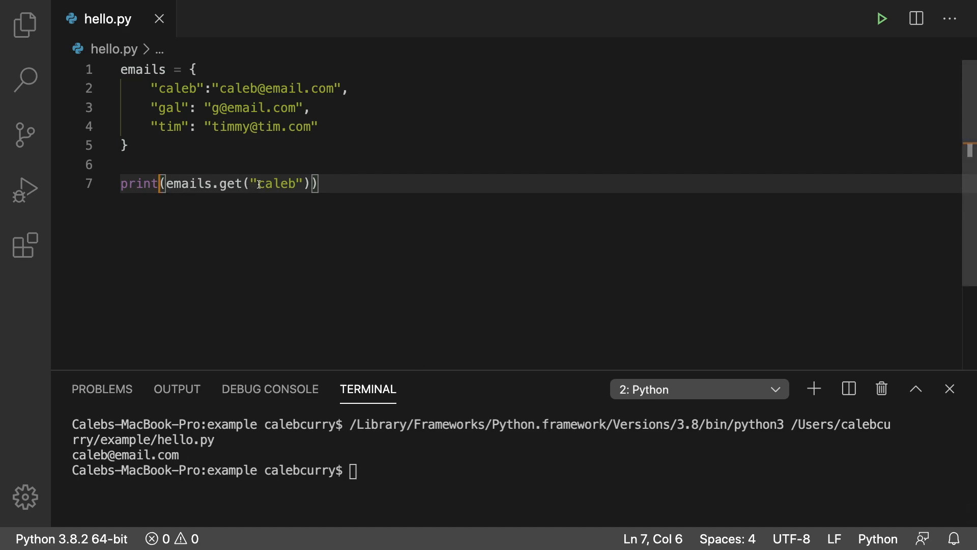
{"action": "type", "text": "Caleb"}
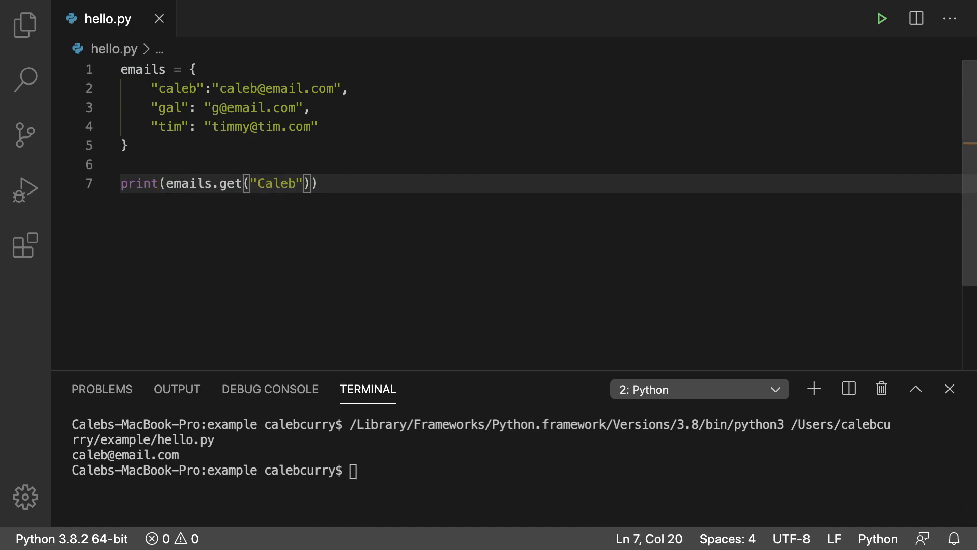
{"action": "left_click", "coordinate": [882, 19]}
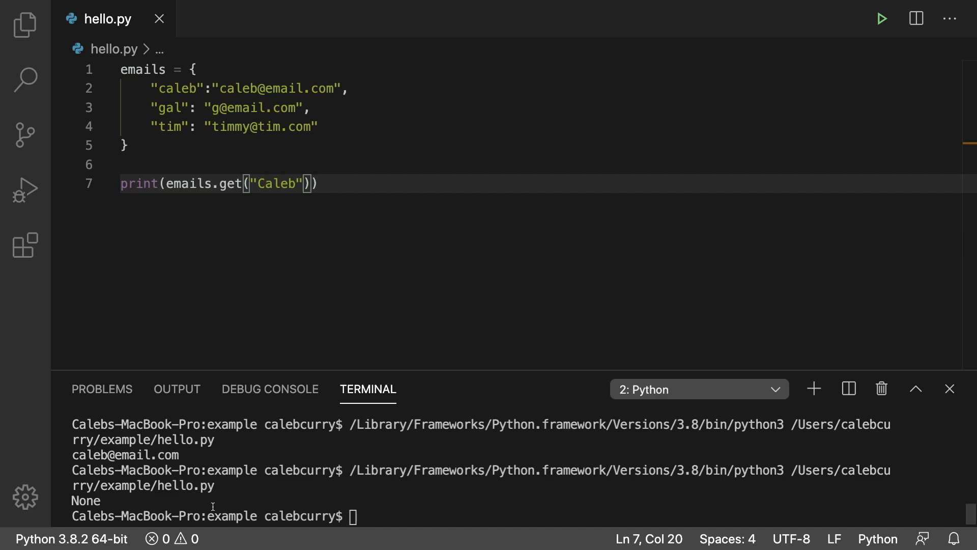
{"action": "mouse_move", "coordinate": [280, 147]}
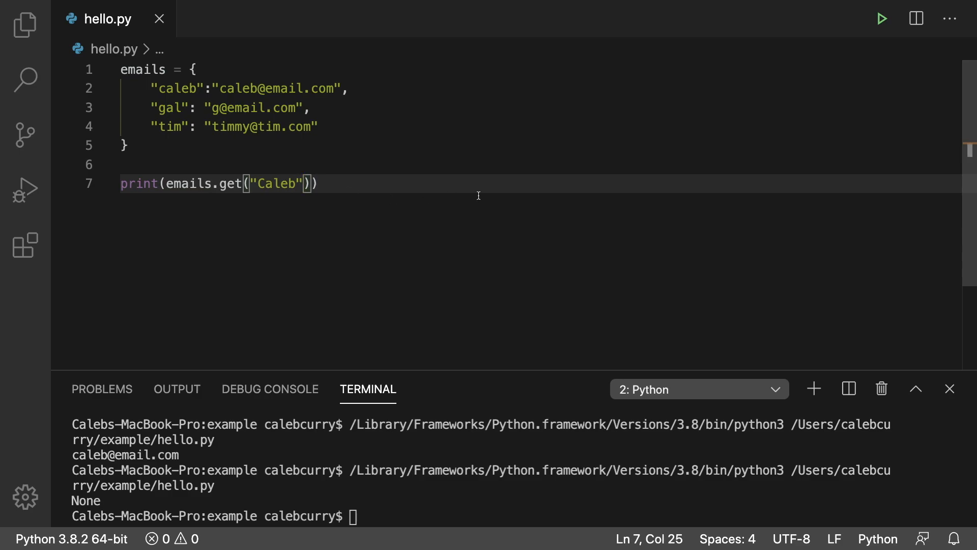
- Pass "NO USER FOUND" as the default argument to emails.get("Caleb")
{"action": "type", "text": ", \"\""}
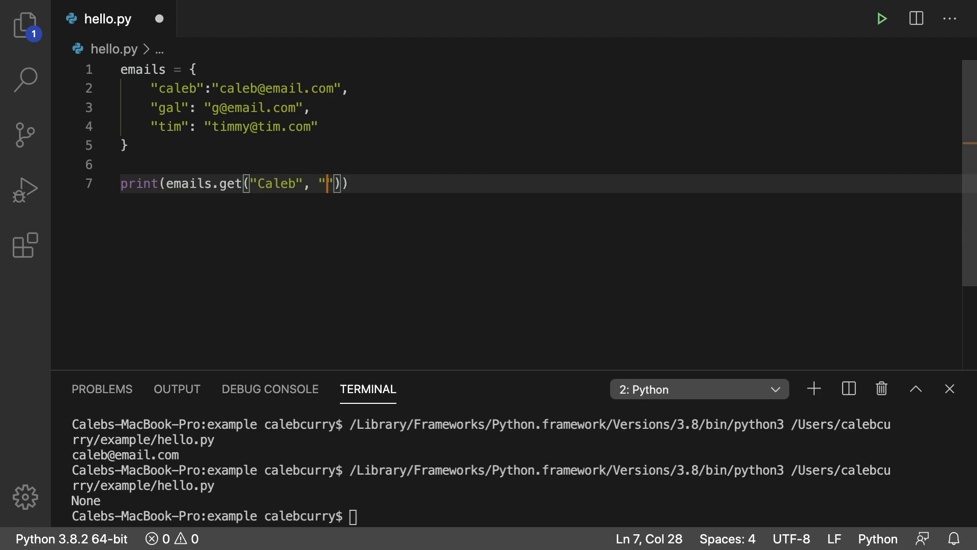
{"action": "type", "text": "N"}
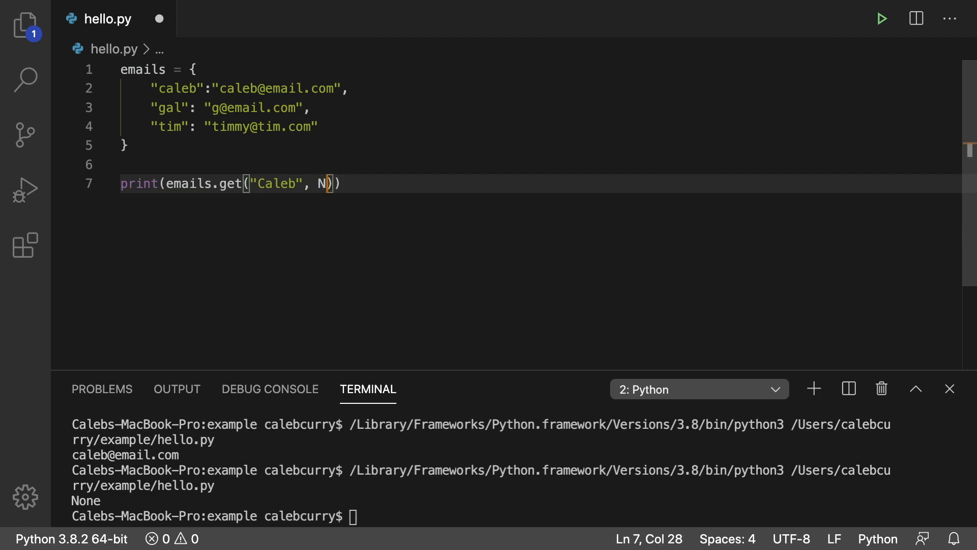
{"action": "type", "text": "one"}
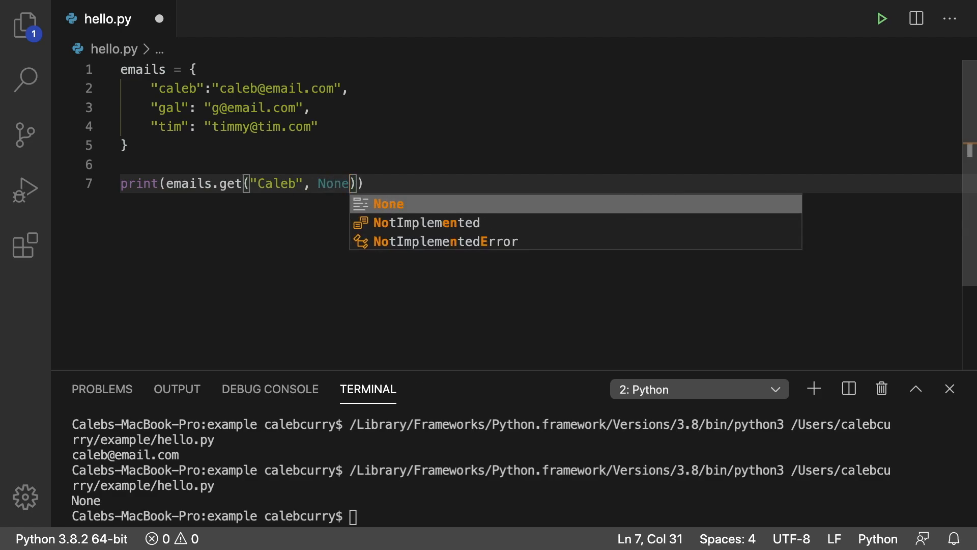
{"action": "type", "text": "\"NO"}
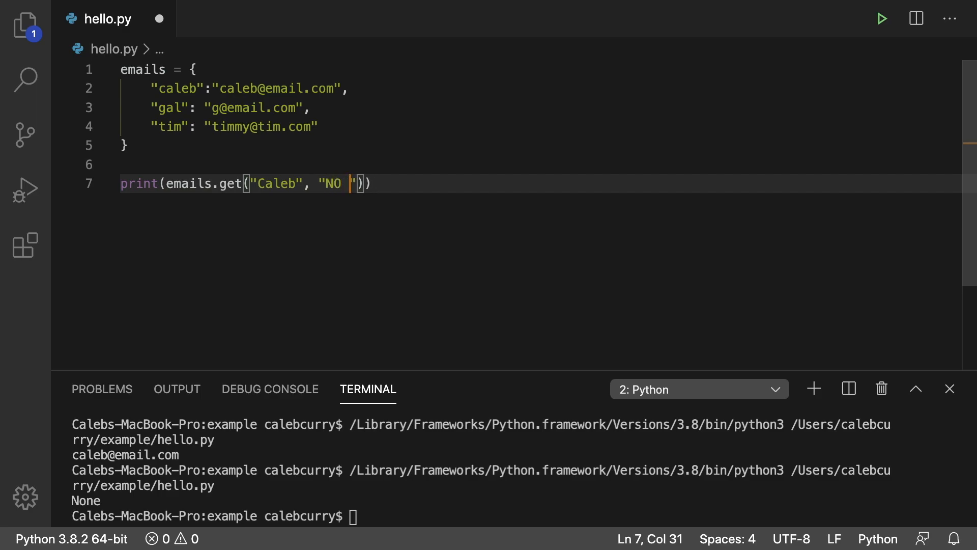
{"action": "type", "text": "USER FOUND"}
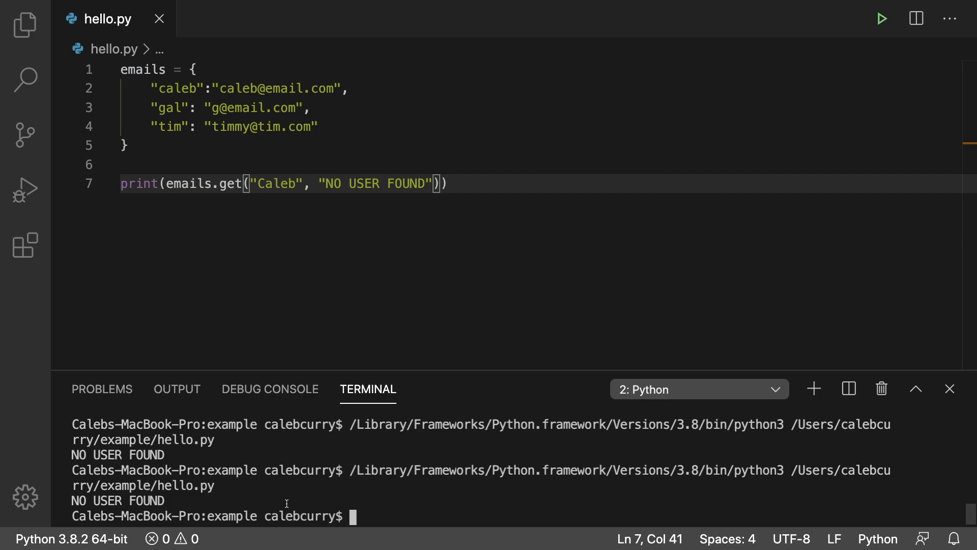
{"action": "mouse_move", "coordinate": [507, 225]}
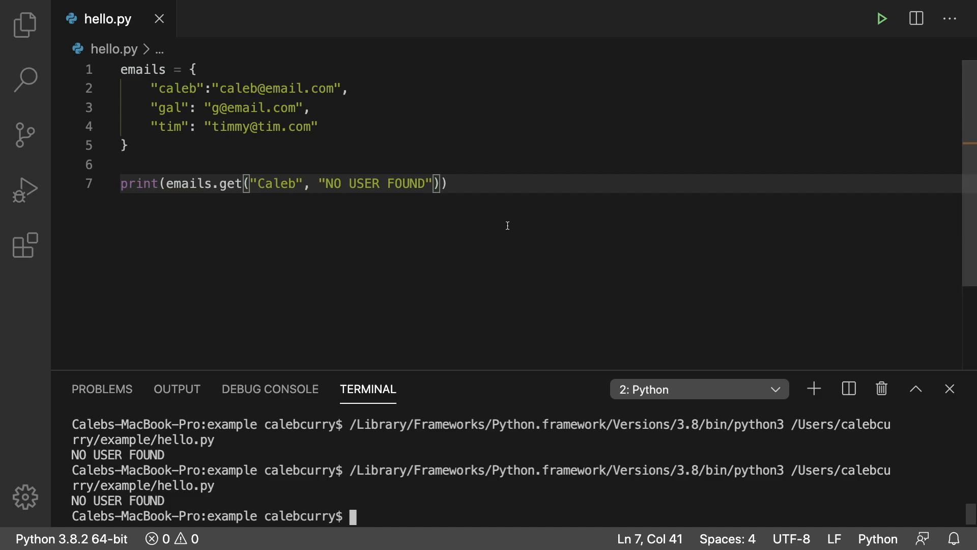